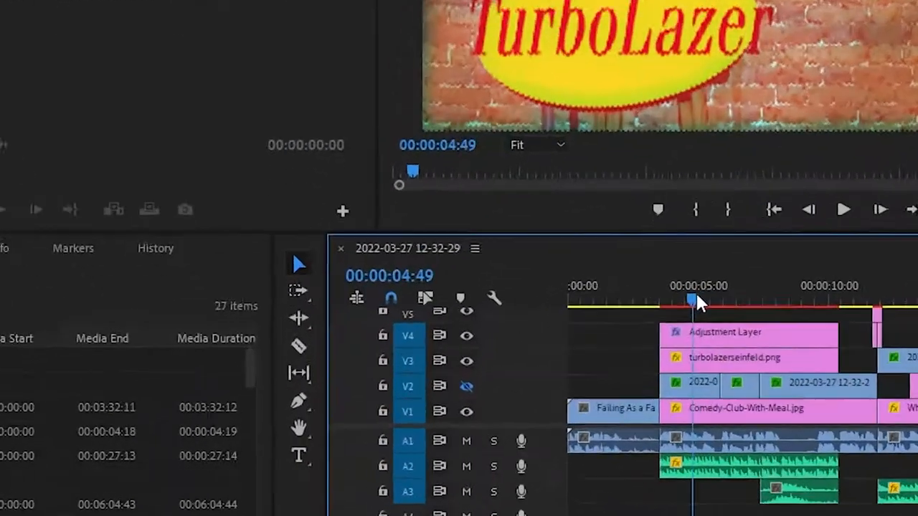
# Step: Ripple Delete the empty timeline gap so later clips shift left against the earlier clip
pyautogui.click(89, 17)
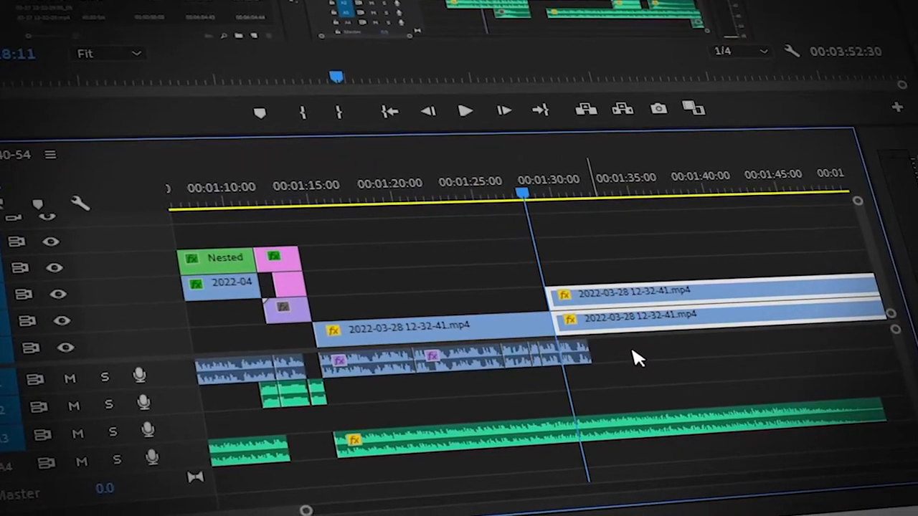
pyautogui.rightClick(631, 323)
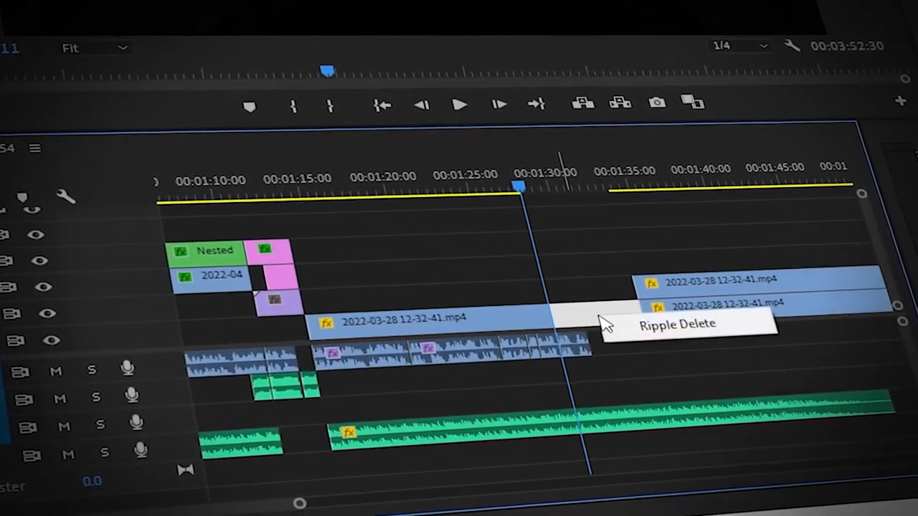
pyautogui.click(677, 324)
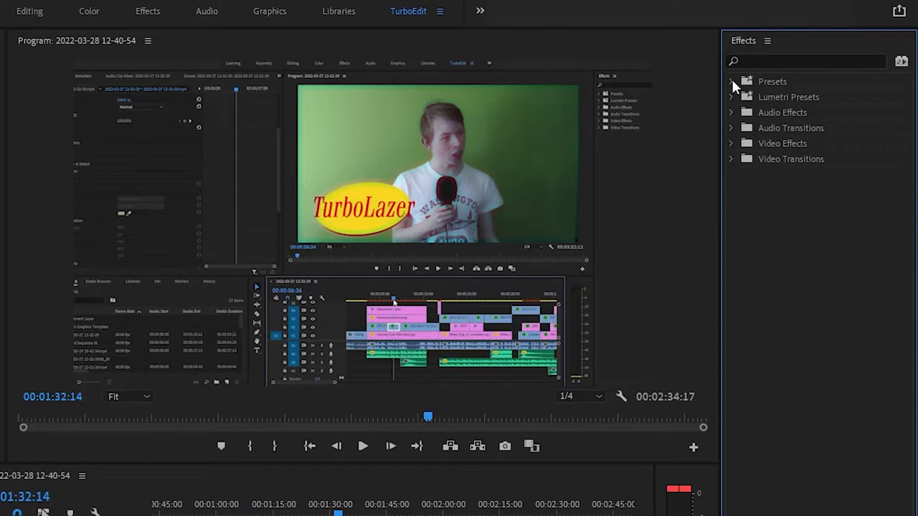
# Step: Expand the Presets folder, then Main Presets and its 2. Video FX subfolder
pyautogui.click(732, 80)
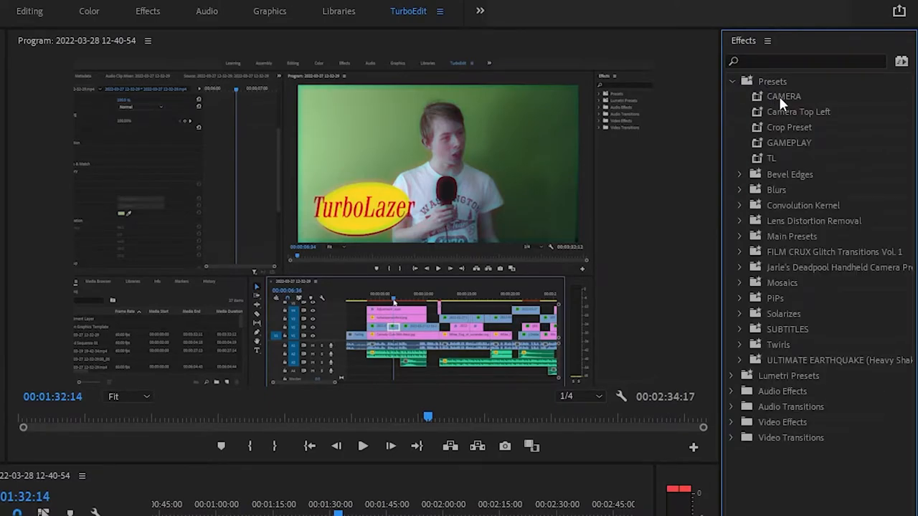
pyautogui.moveTo(800, 116)
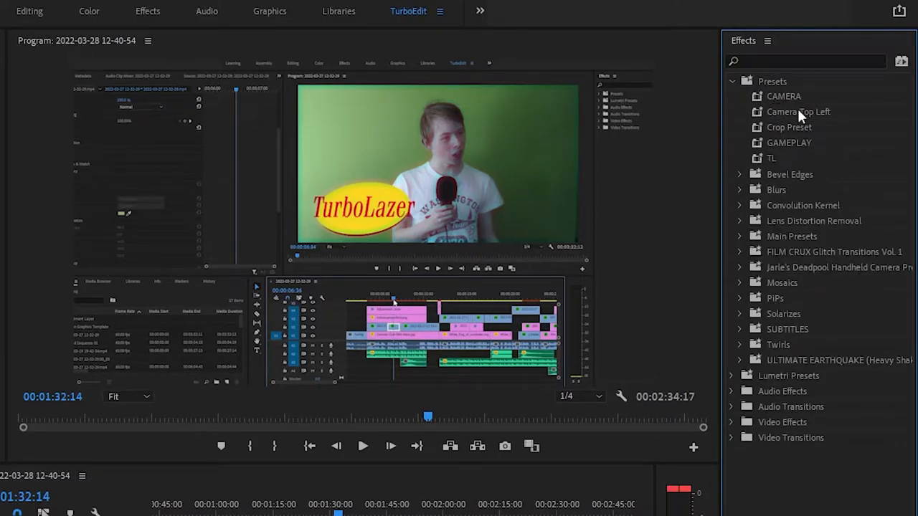
pyautogui.moveTo(789, 146)
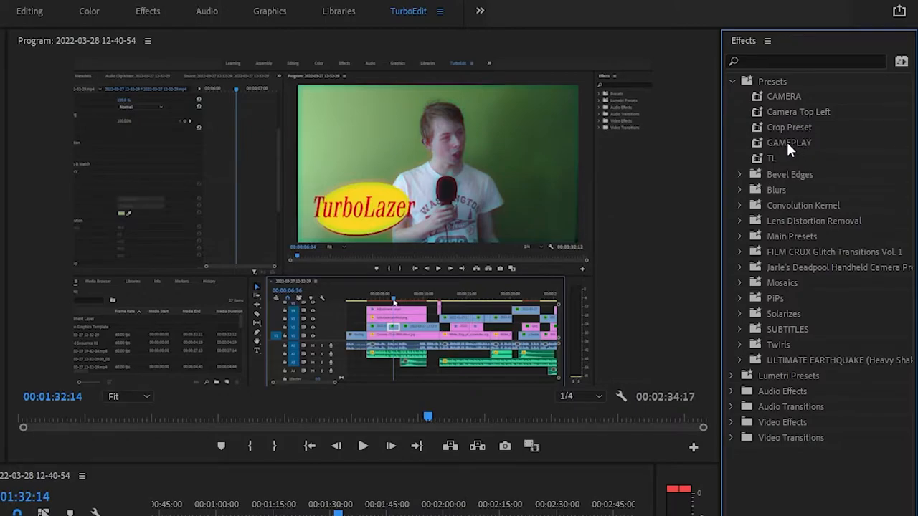
pyautogui.click(739, 360)
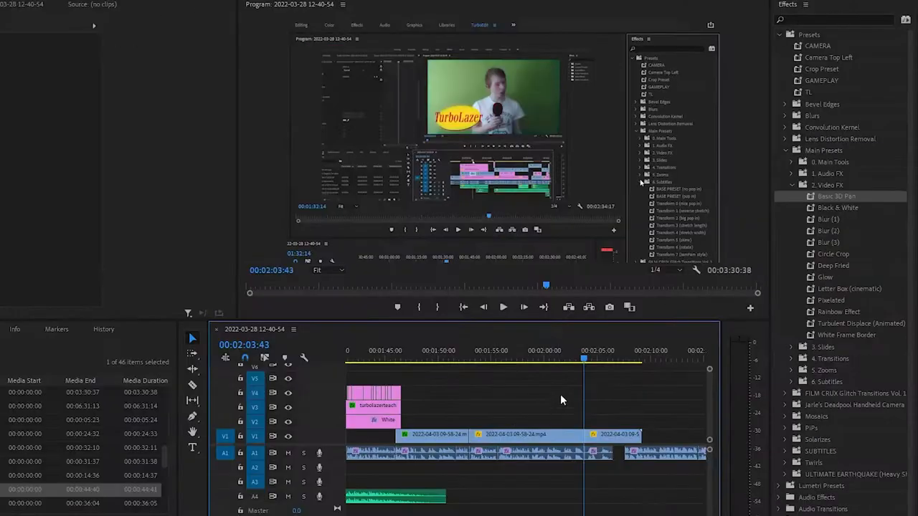
pyautogui.click(534, 359)
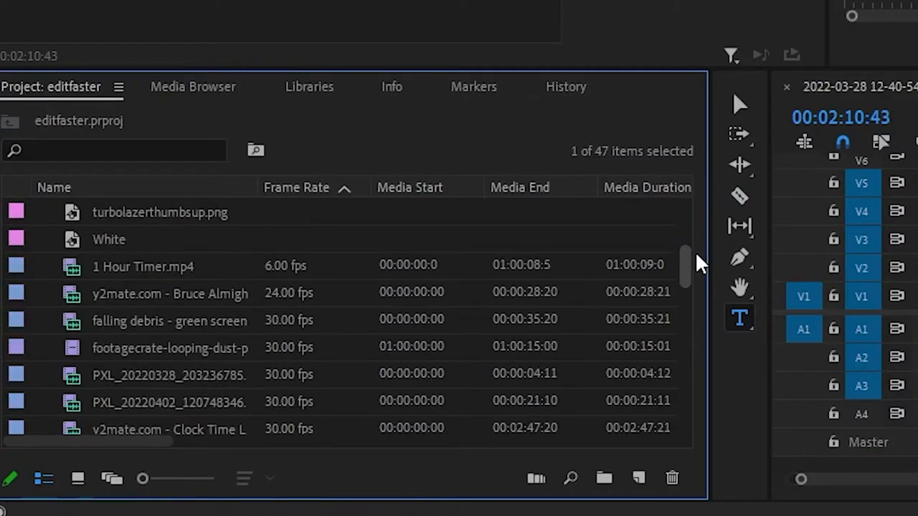
pyautogui.scroll(-3)
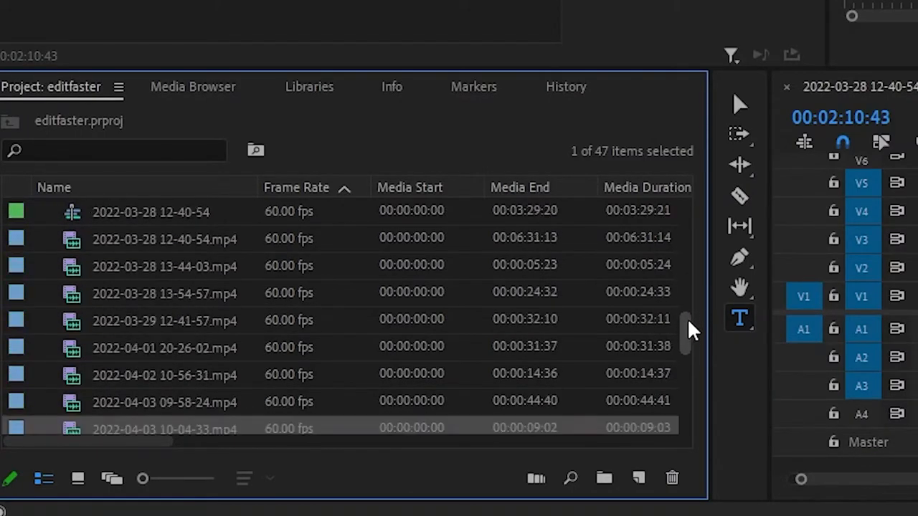
pyautogui.scroll(-3)
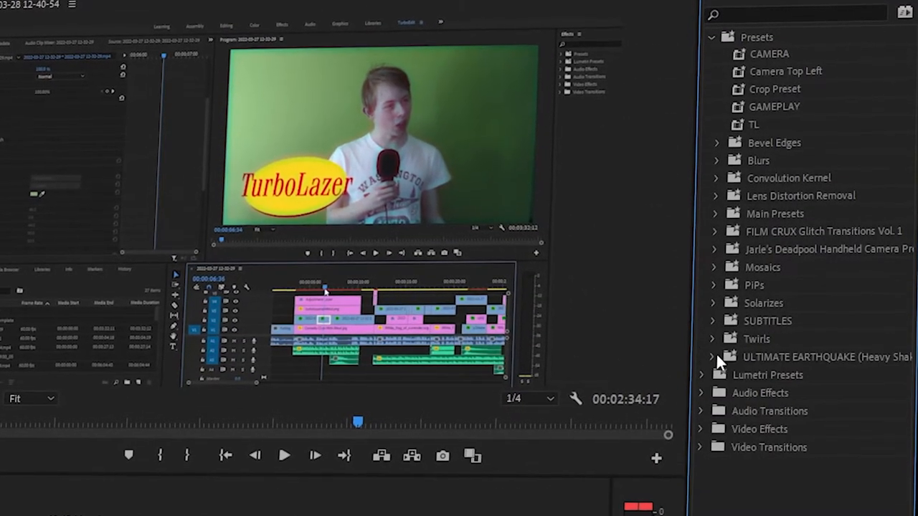
# Step: Expand Main Presets, peek at 1. Audio FX, then show 2. Video FX presets instead
pyautogui.click(714, 357)
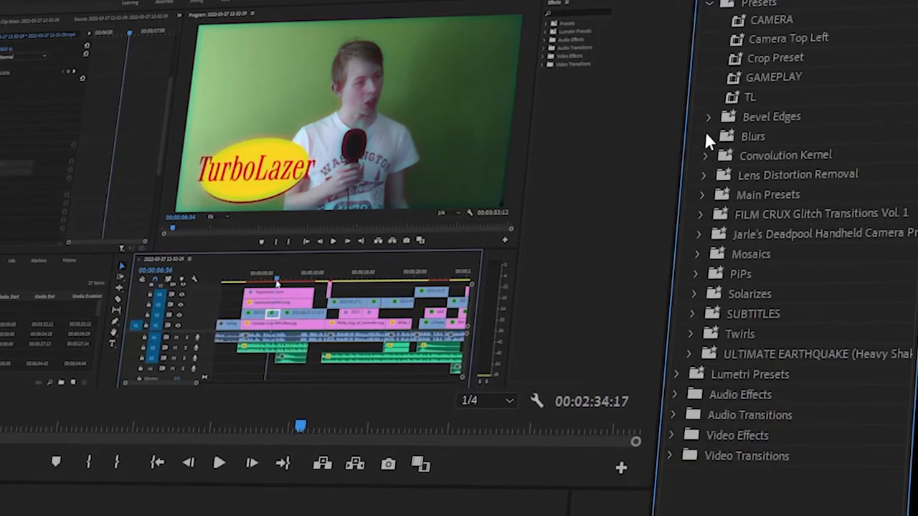
pyautogui.click(706, 195)
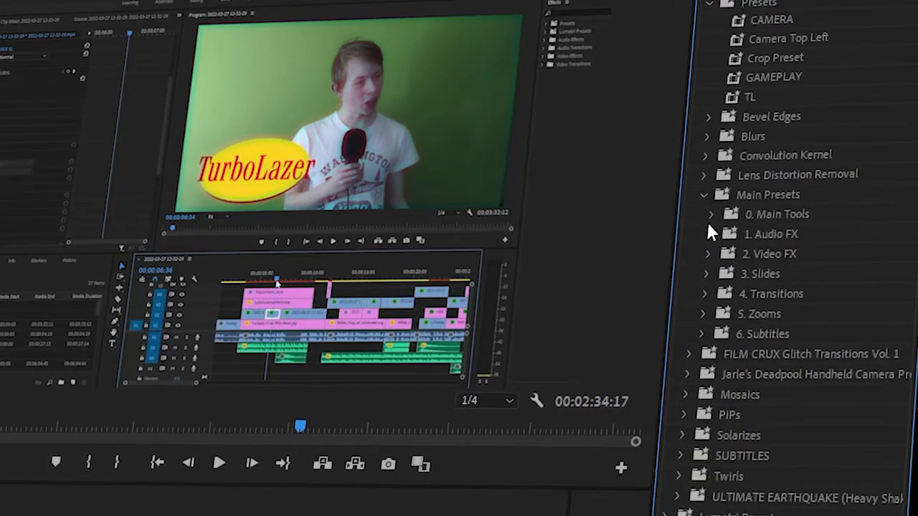
pyautogui.click(706, 234)
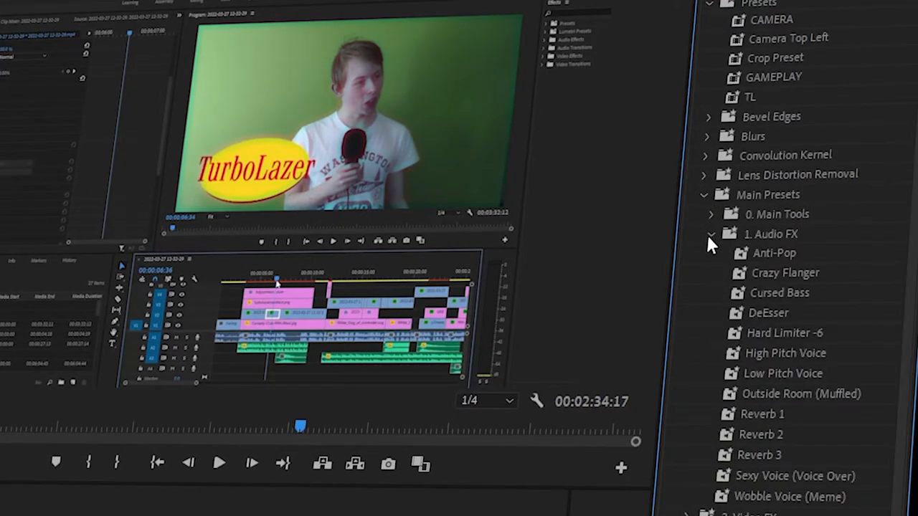
pyautogui.click(709, 233)
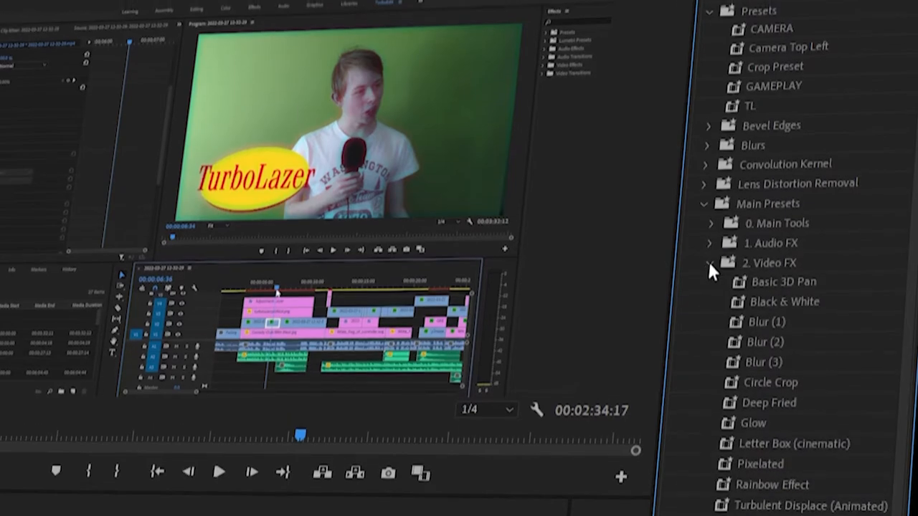